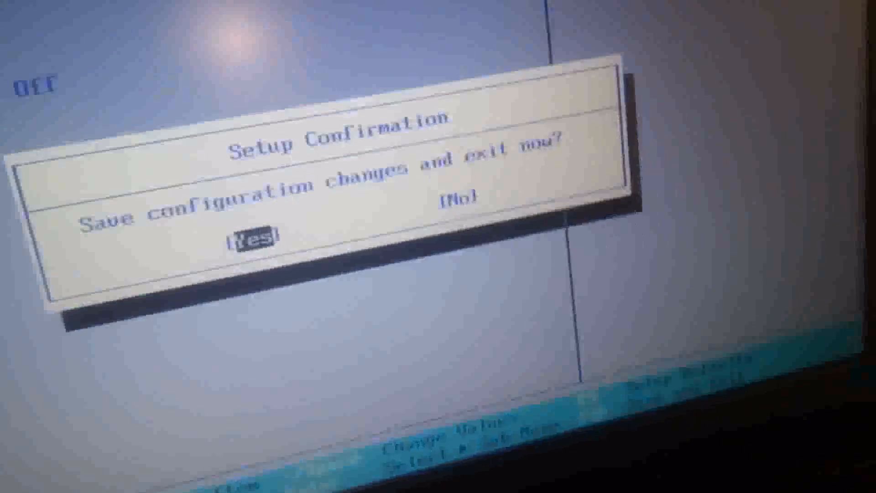
key(Right)
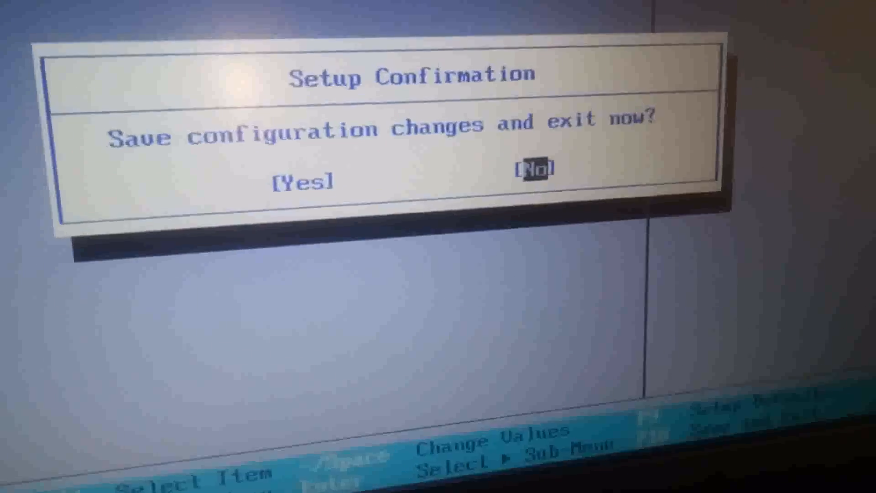
key(Left)
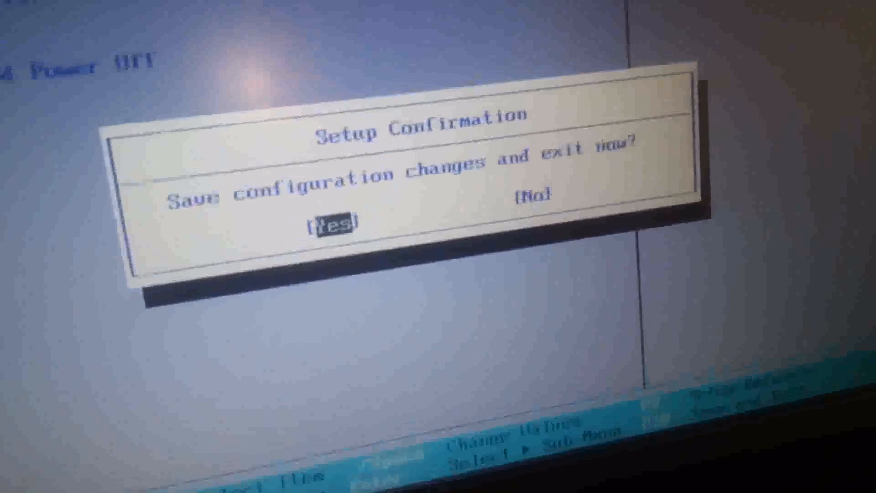